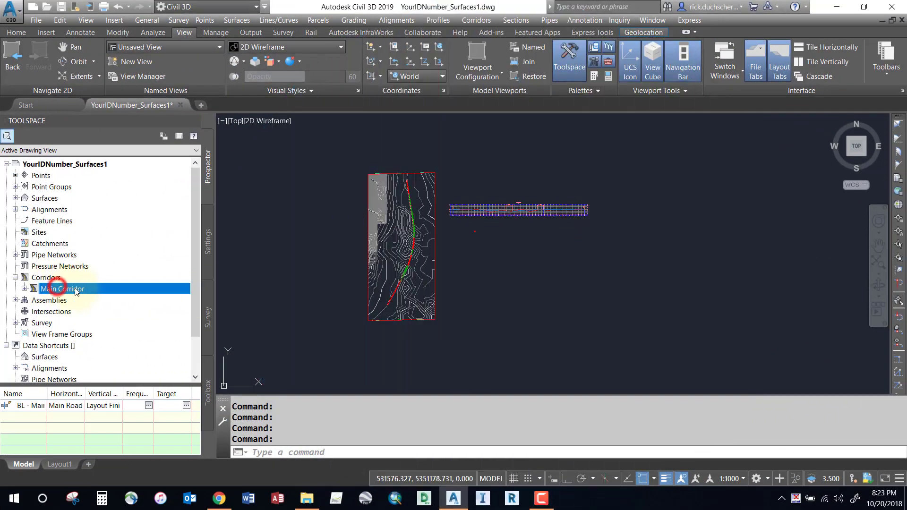
Select Main Corridor in Prospector and bring up its context menu.
left_click(19, 289)
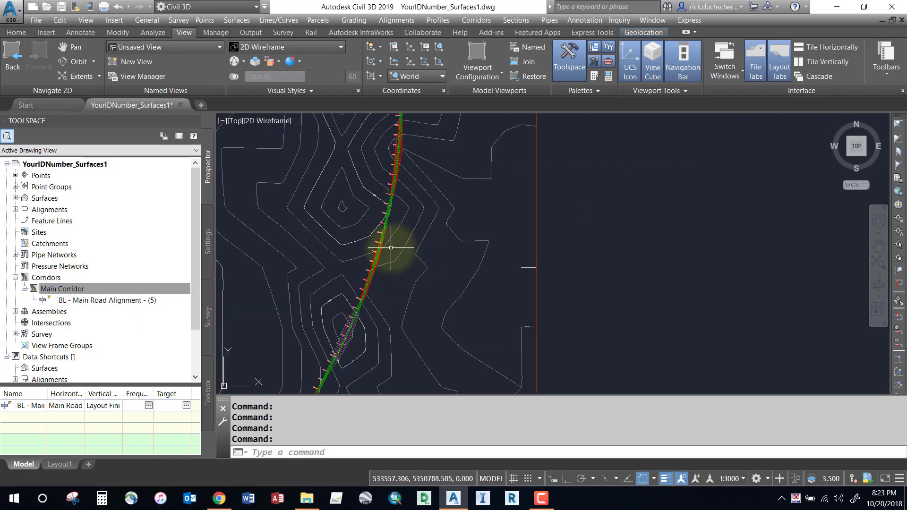
left_click(62, 289)
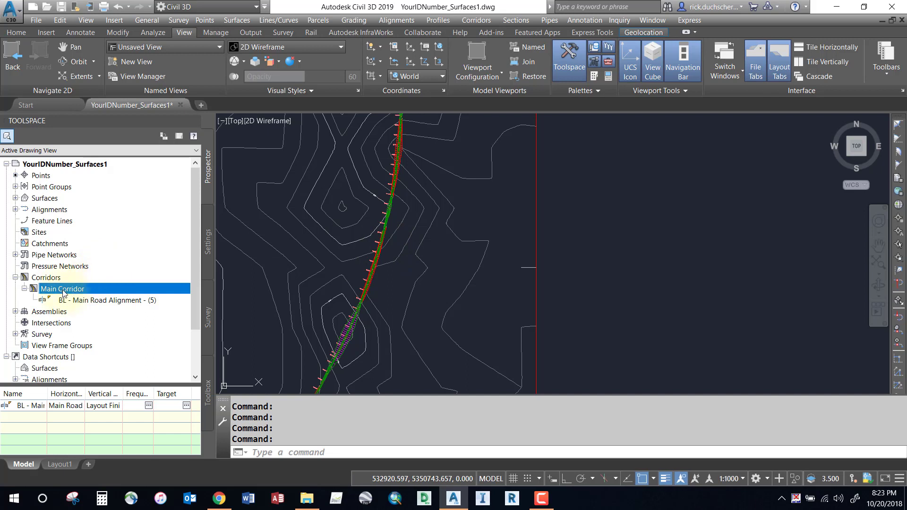
right_click(62, 289)
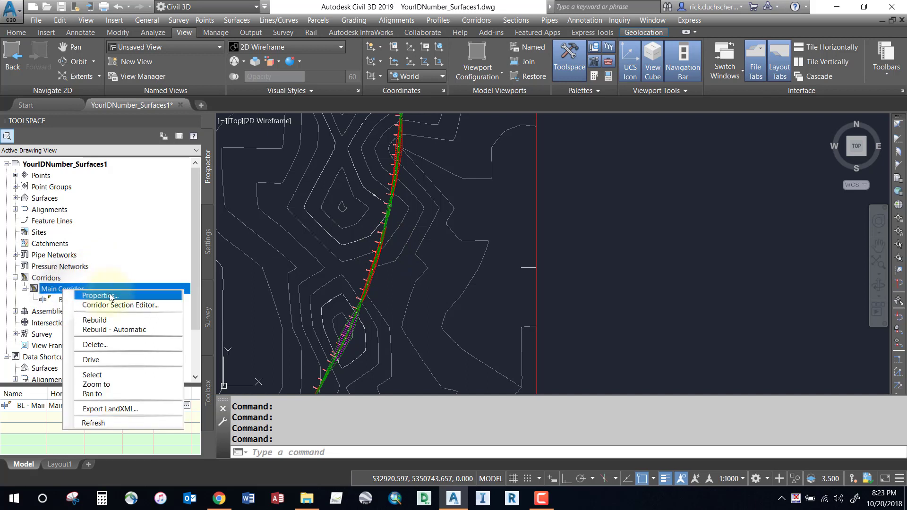
Add a corridor surface named Datum to Main Corridor, built from Datum links.
left_click(97, 296)
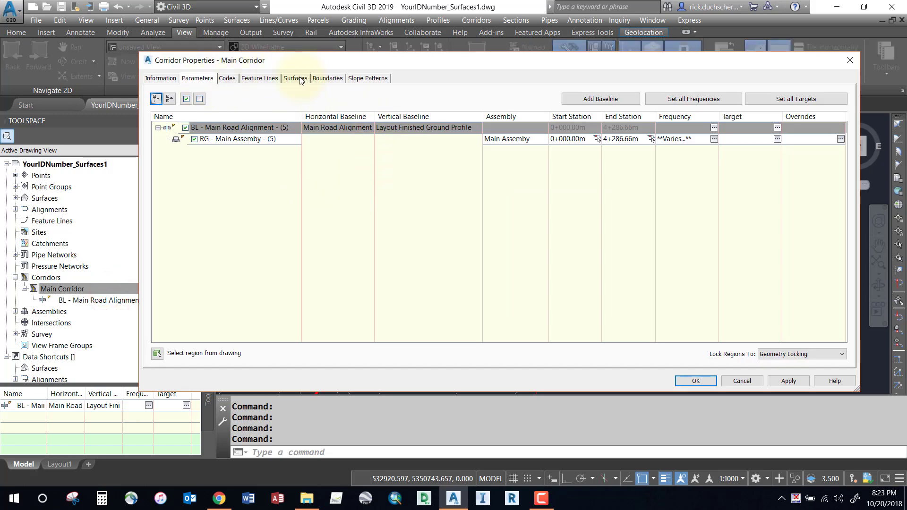
left_click(295, 78)
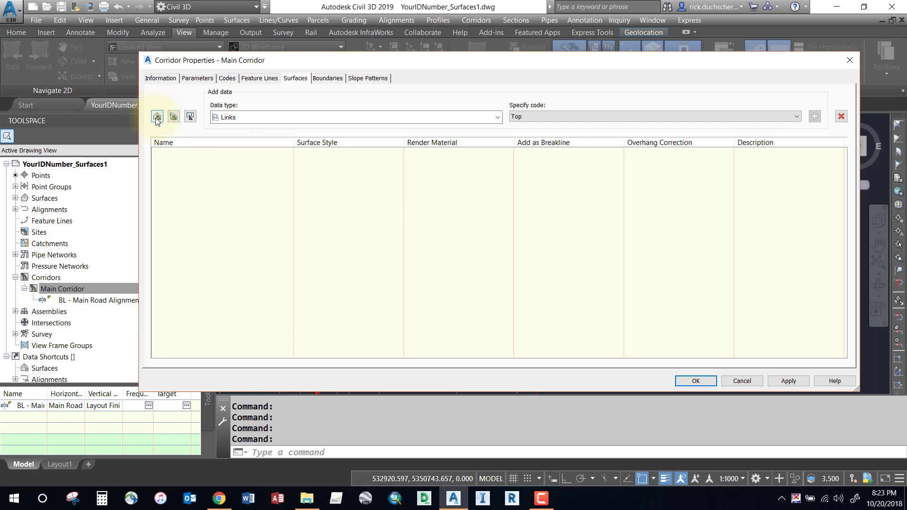
mouse_move(156, 116)
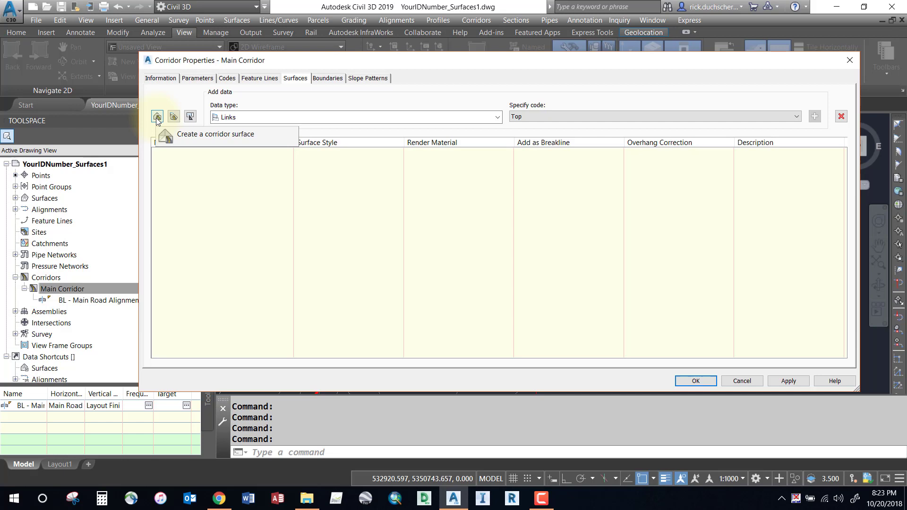
left_click(157, 116)
type("Datu")
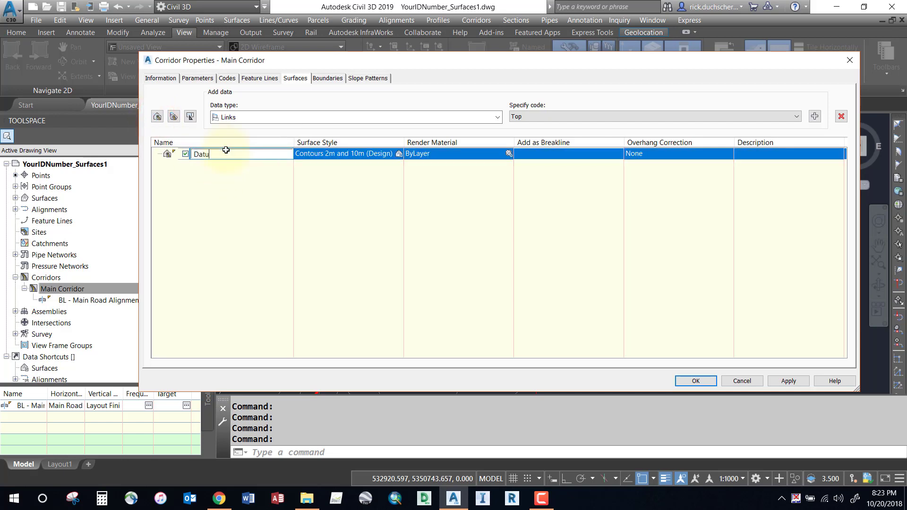
type("m")
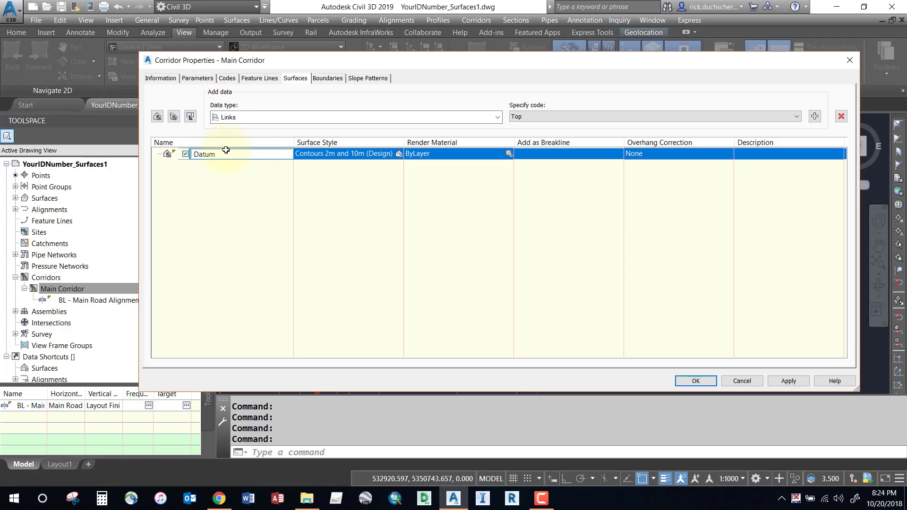
mouse_move(214, 173)
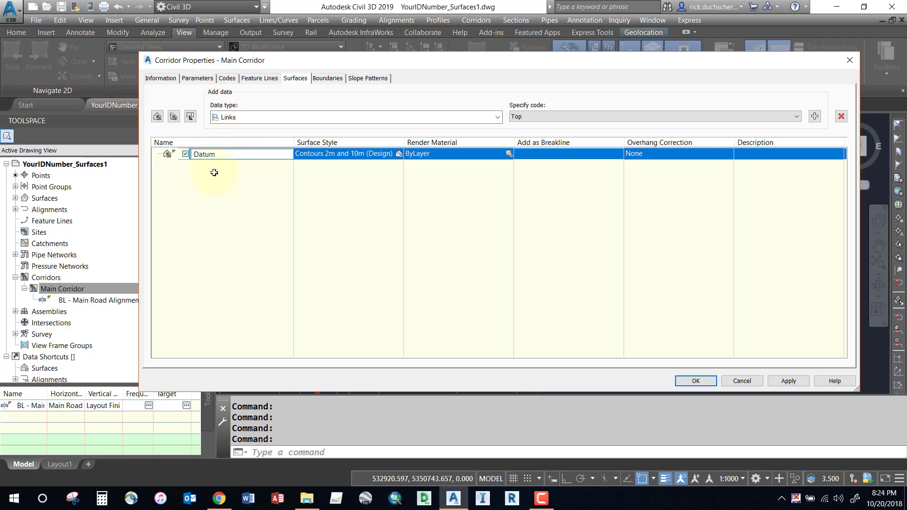
mouse_move(231, 170)
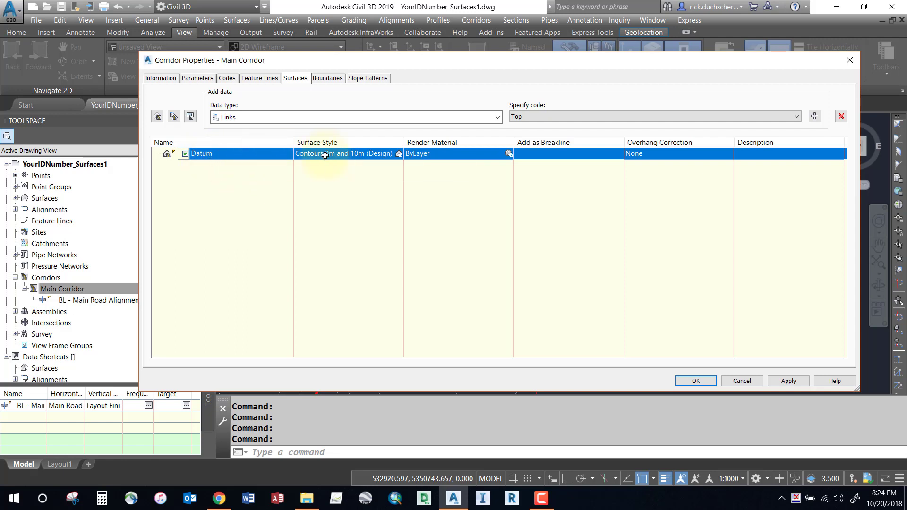
left_click(796, 116)
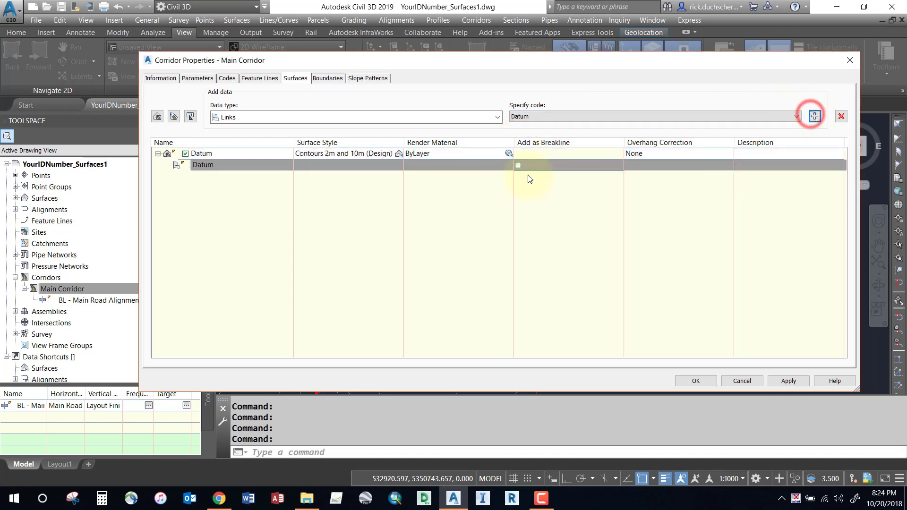
left_click(203, 165)
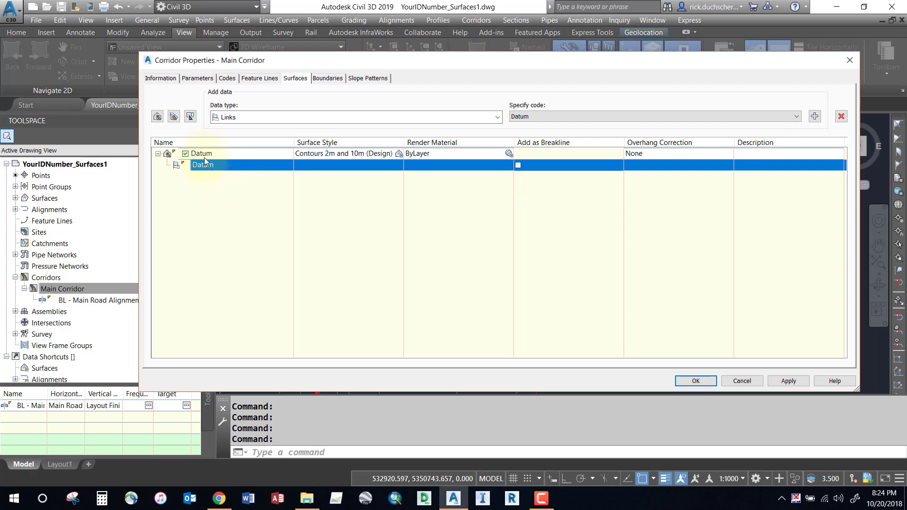
Create a Top corridor surface from Top links and accept the properties.
left_click(202, 154)
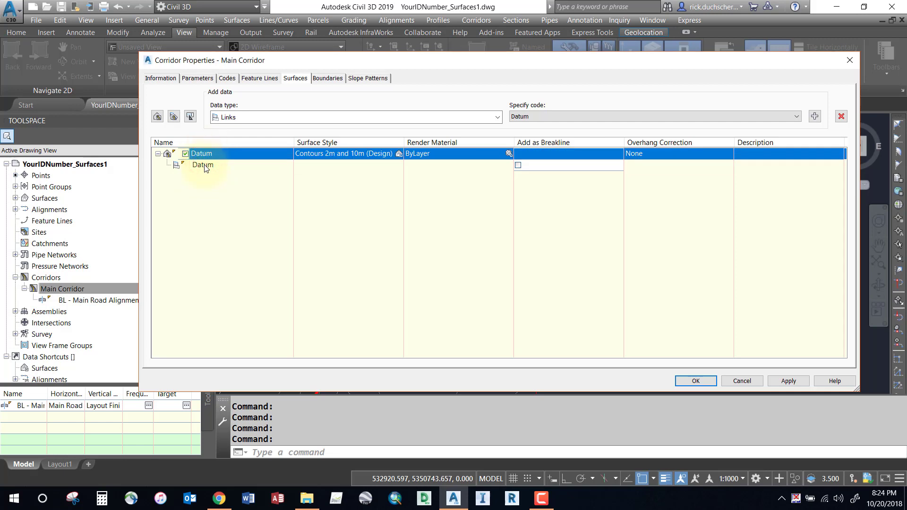
left_click(203, 165)
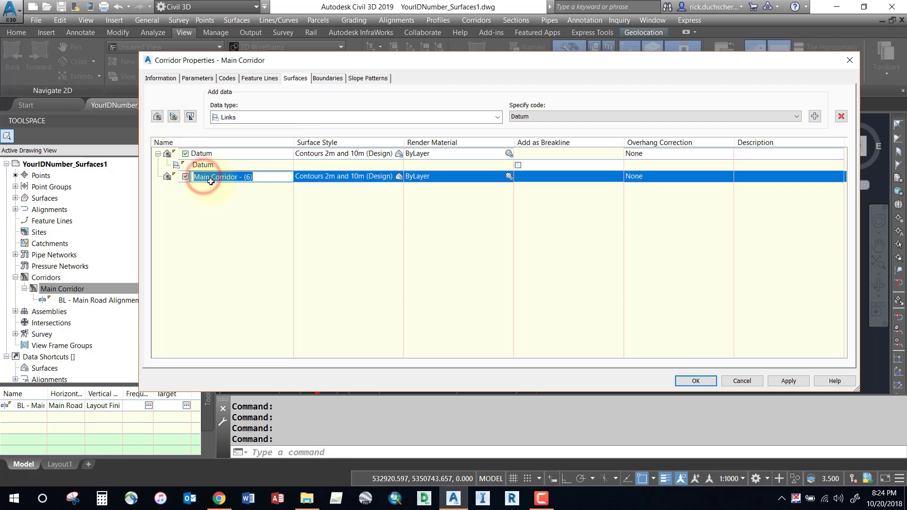
type("Top")
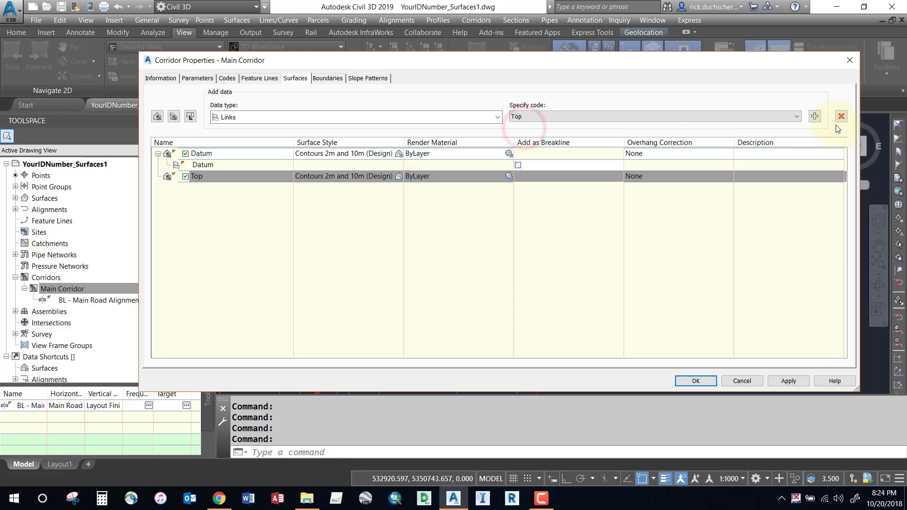
left_click(814, 116)
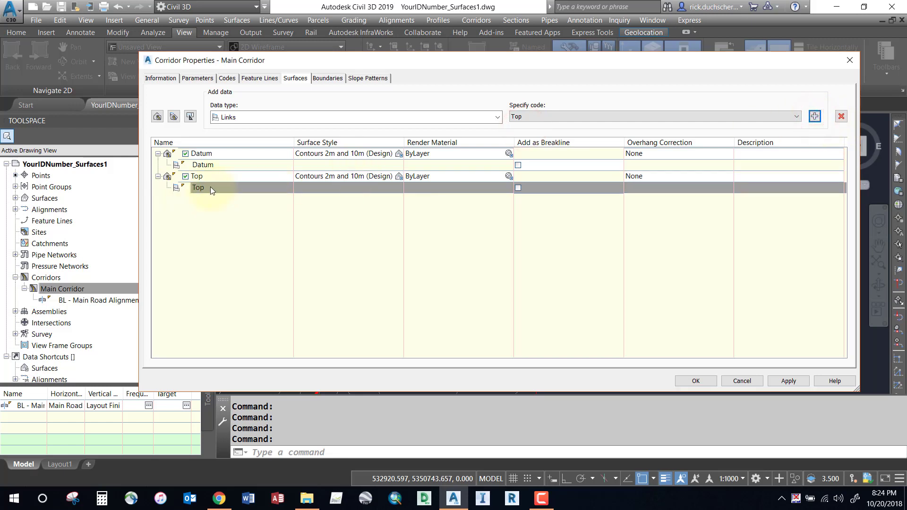
left_click(199, 188)
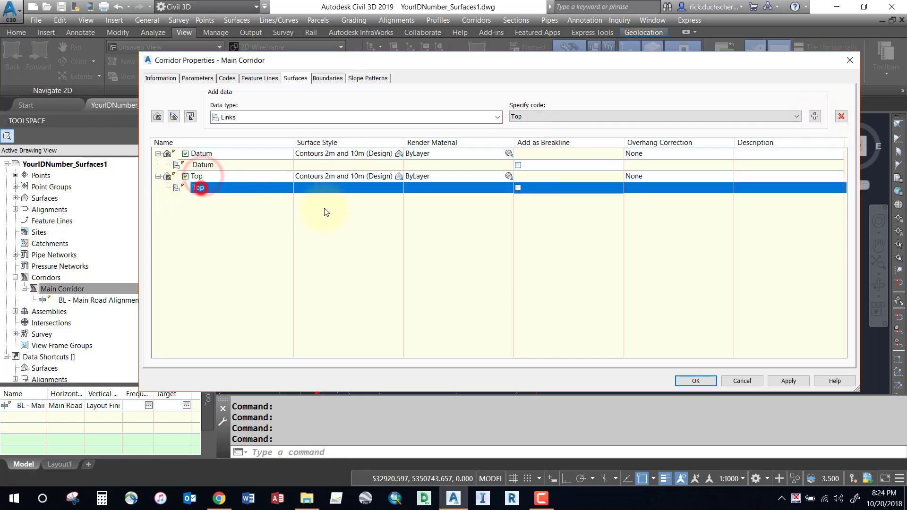
left_click(695, 381)
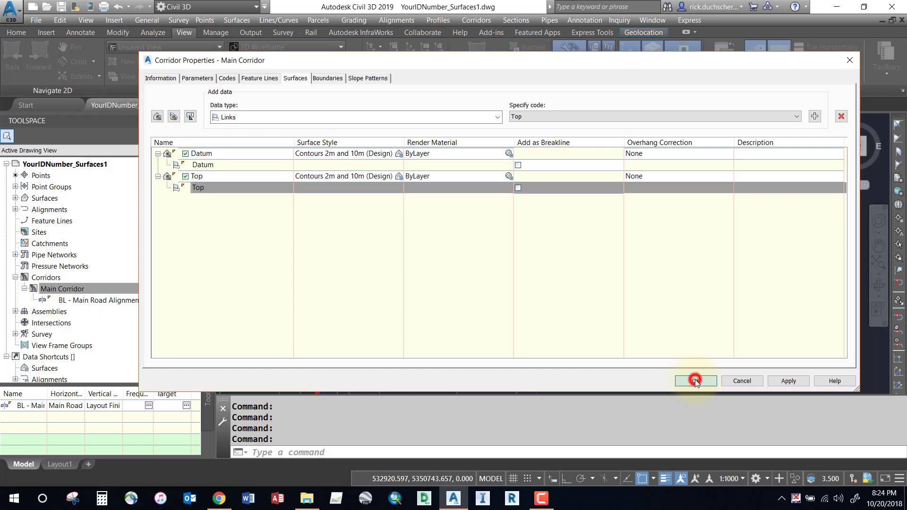
Rebuild Main Corridor and expand Surfaces to show Datum, Sandpoint - EG and Top.
left_click(695, 381)
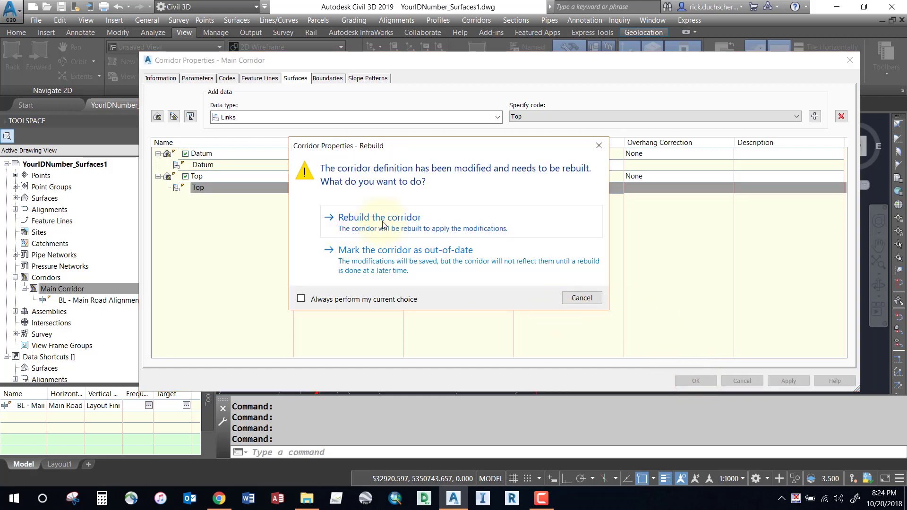
left_click(379, 217)
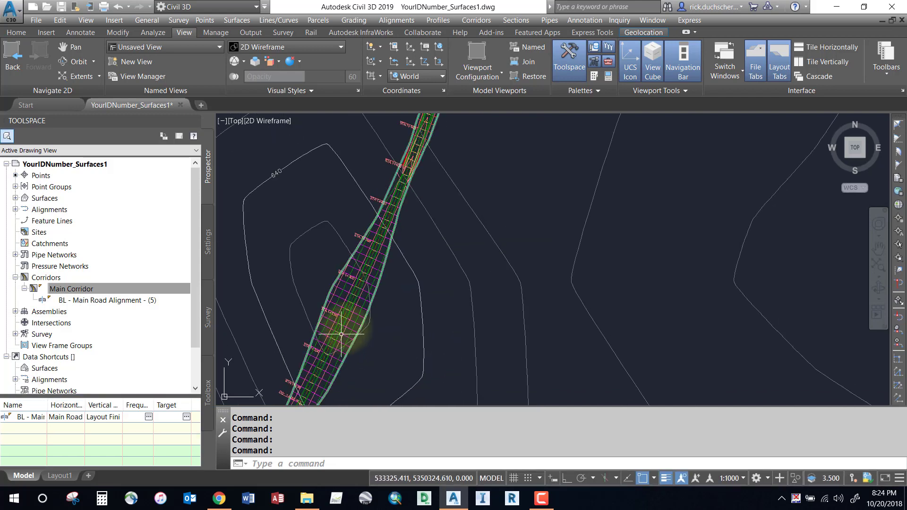
mouse_move(253, 280)
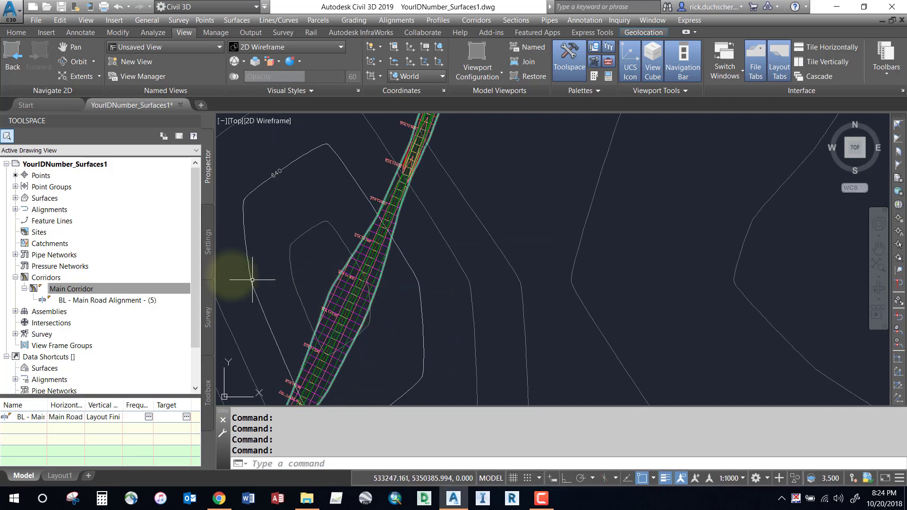
left_click(70, 289)
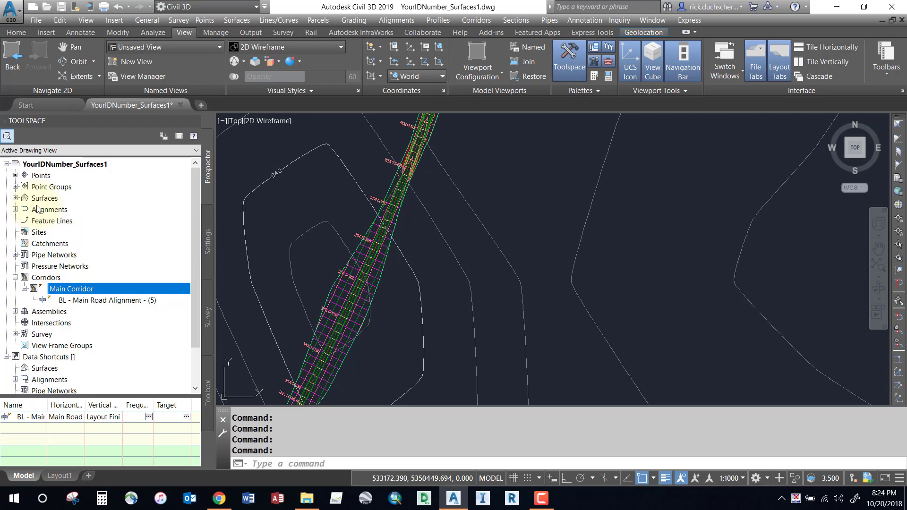
left_click(15, 198)
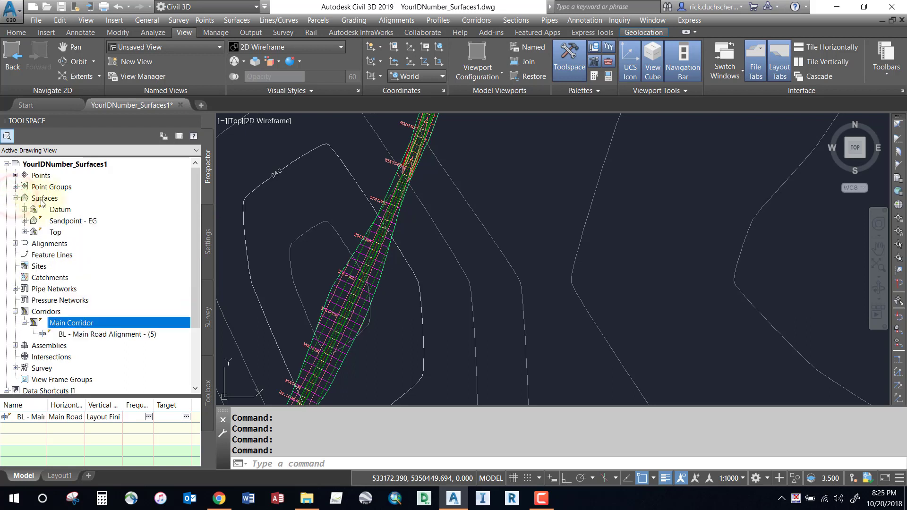
mouse_move(58, 225)
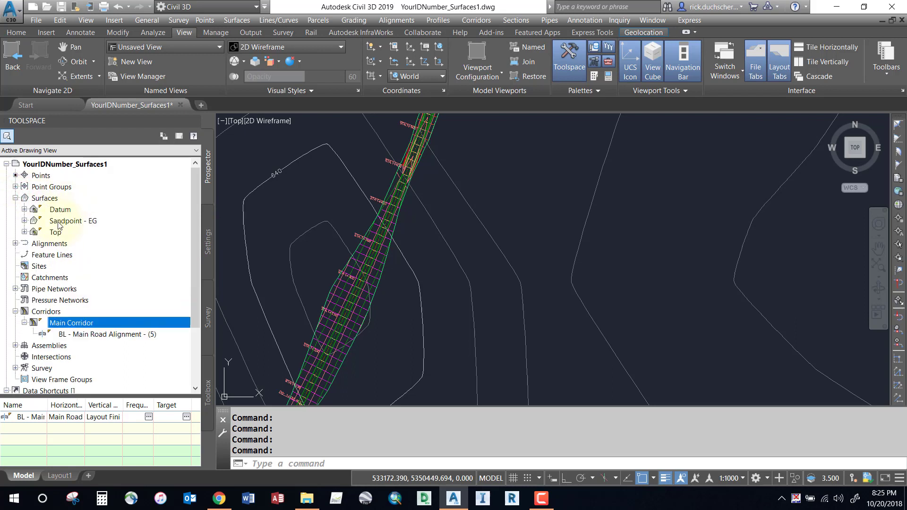
left_click(60, 210)
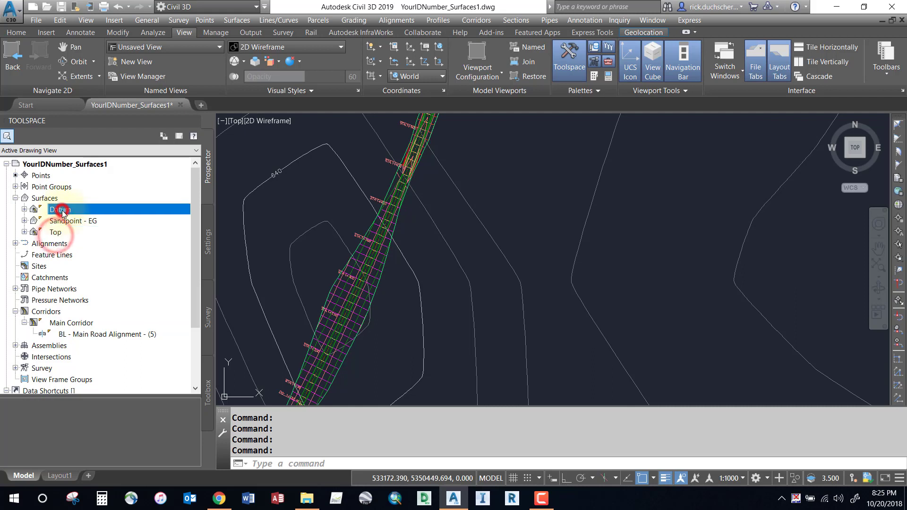
left_click(60, 209)
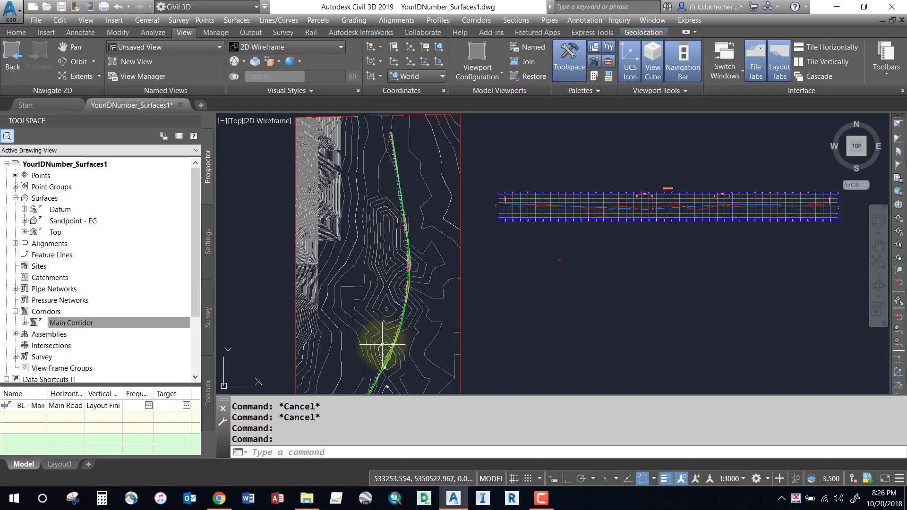
mouse_move(412, 325)
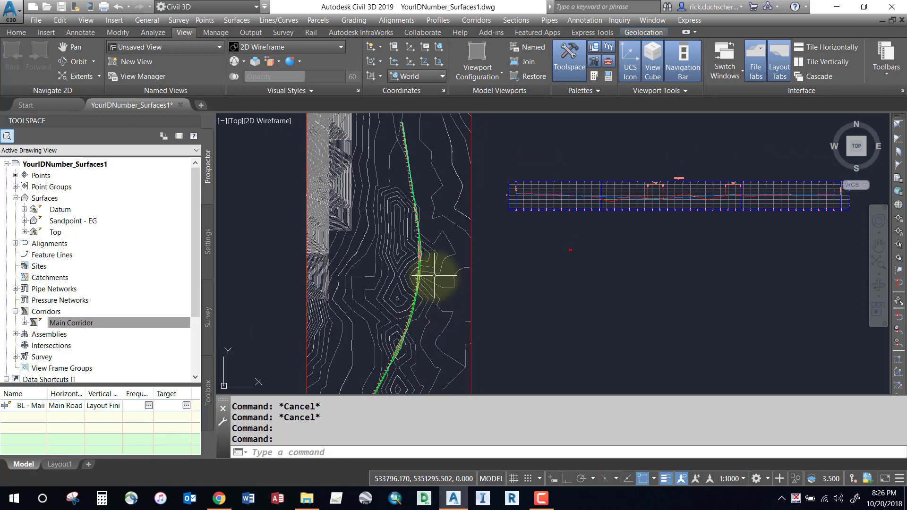
Open Main Corridor's boundary settings and the Datum surface's boundary options.
left_click(72, 322)
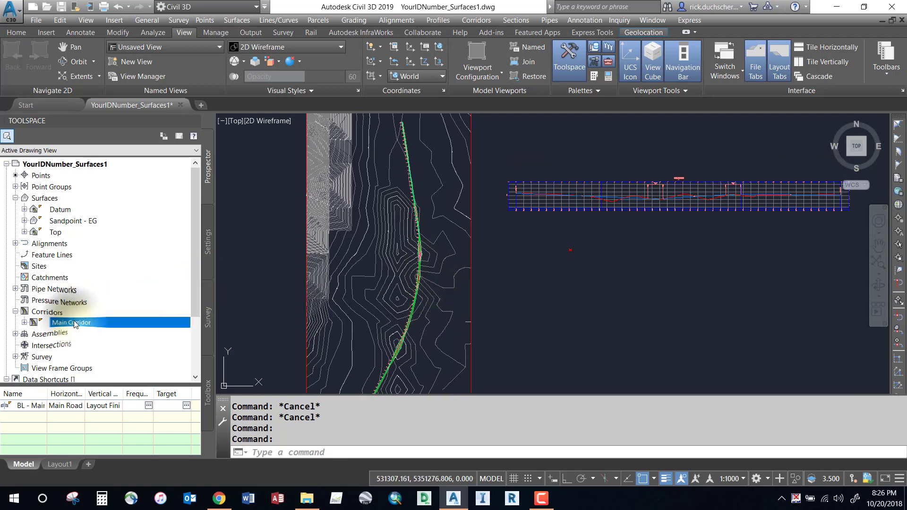
right_click(71, 323)
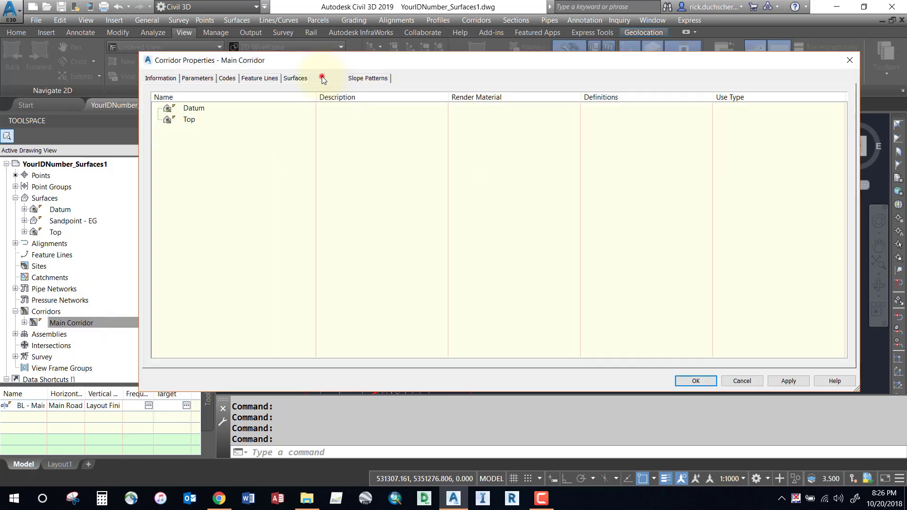
left_click(327, 78)
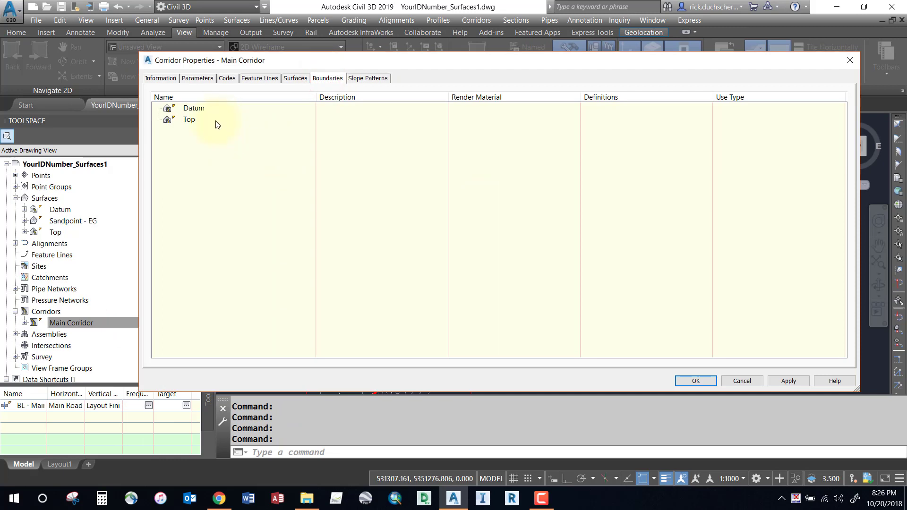
right_click(193, 109)
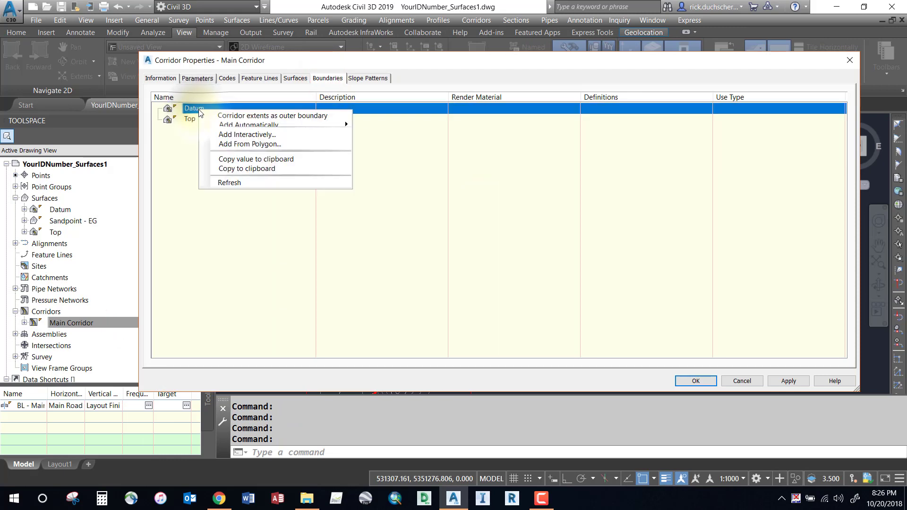
mouse_move(277, 116)
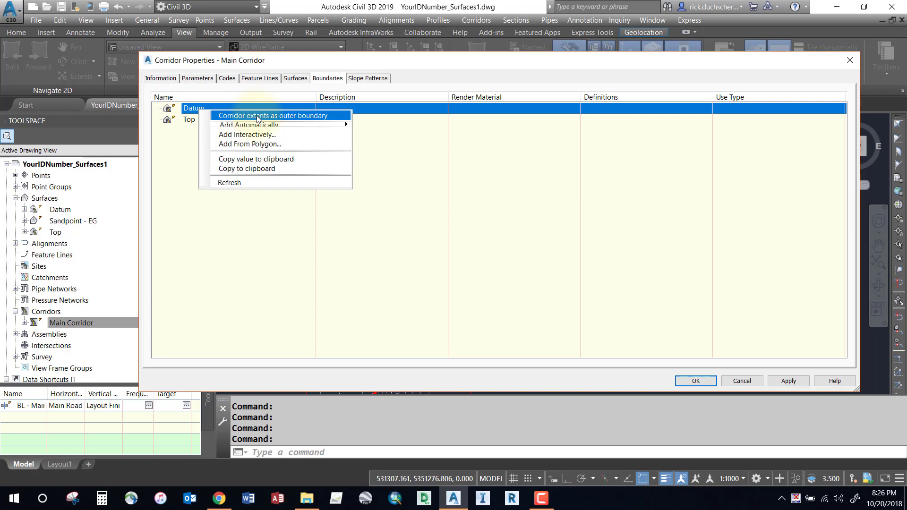
Set corridor extents as the outer boundary for both Datum and Top.
left_click(277, 115)
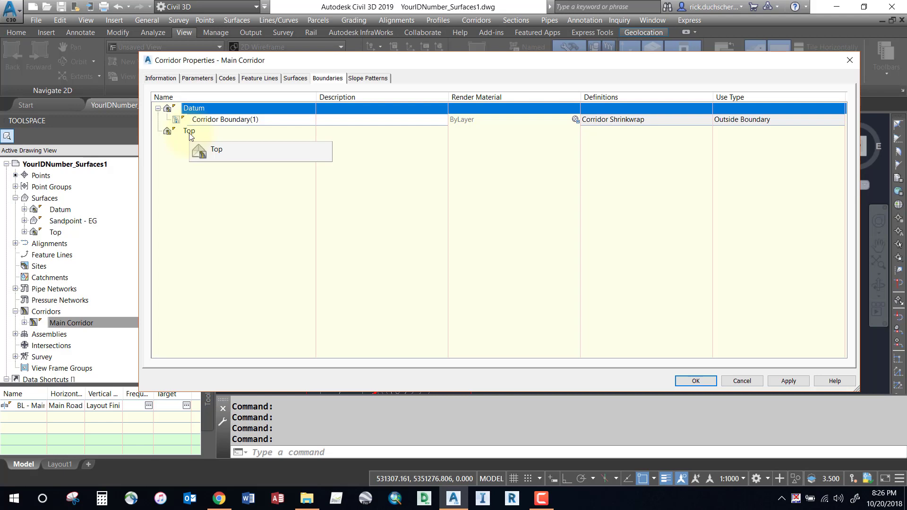
right_click(190, 130)
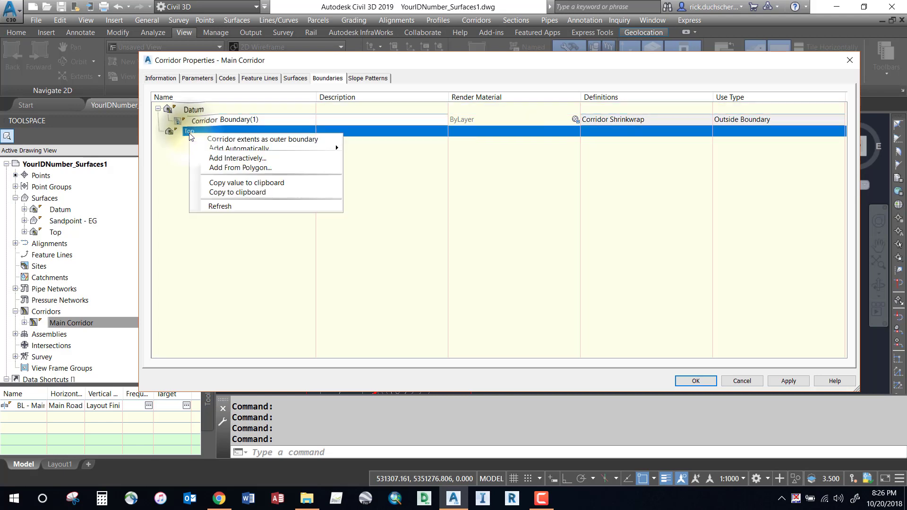
left_click(263, 138)
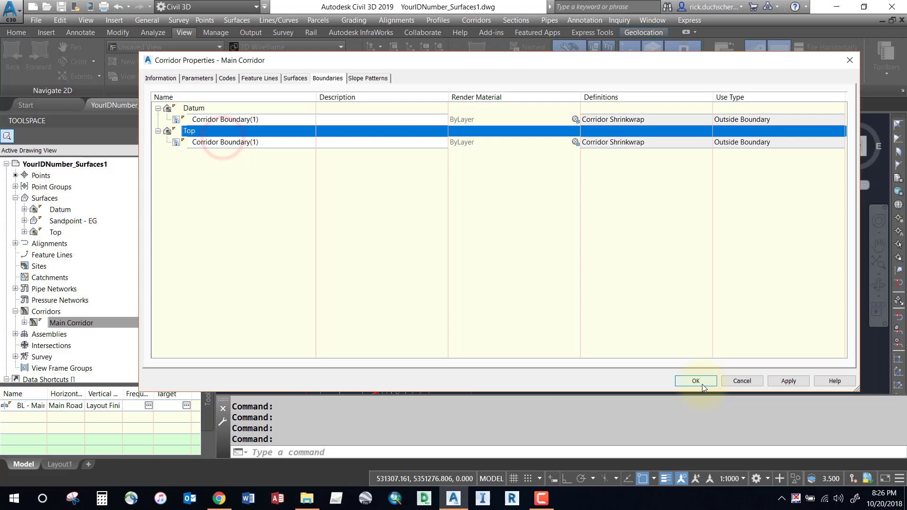
Accept the boundary changes and rebuild Main Corridor.
left_click(696, 381)
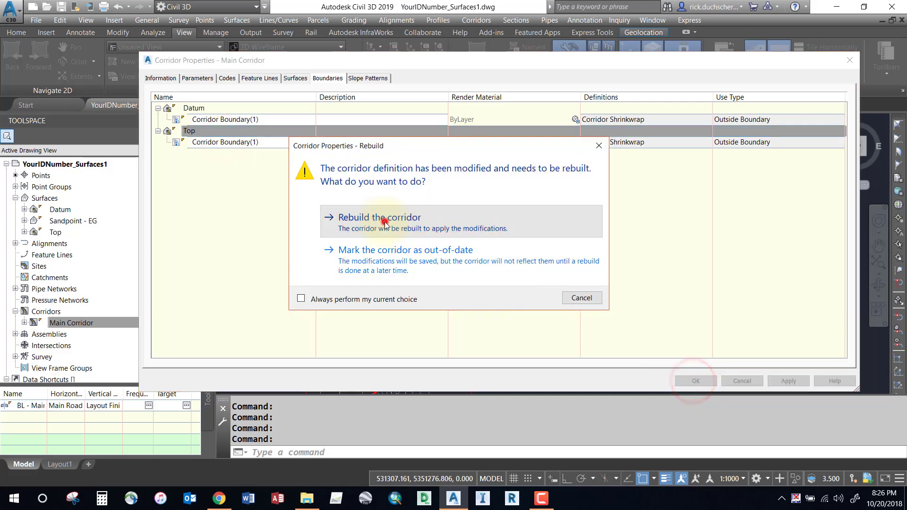
left_click(379, 217)
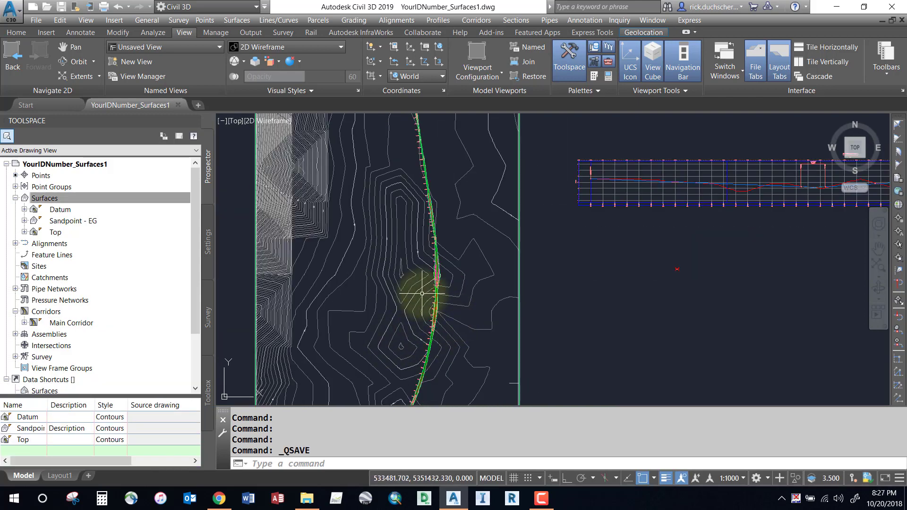
mouse_move(456, 266)
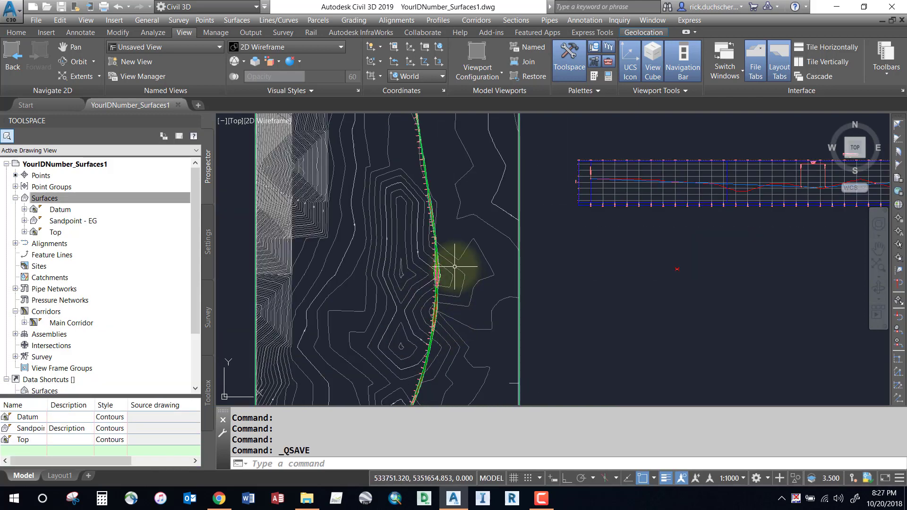